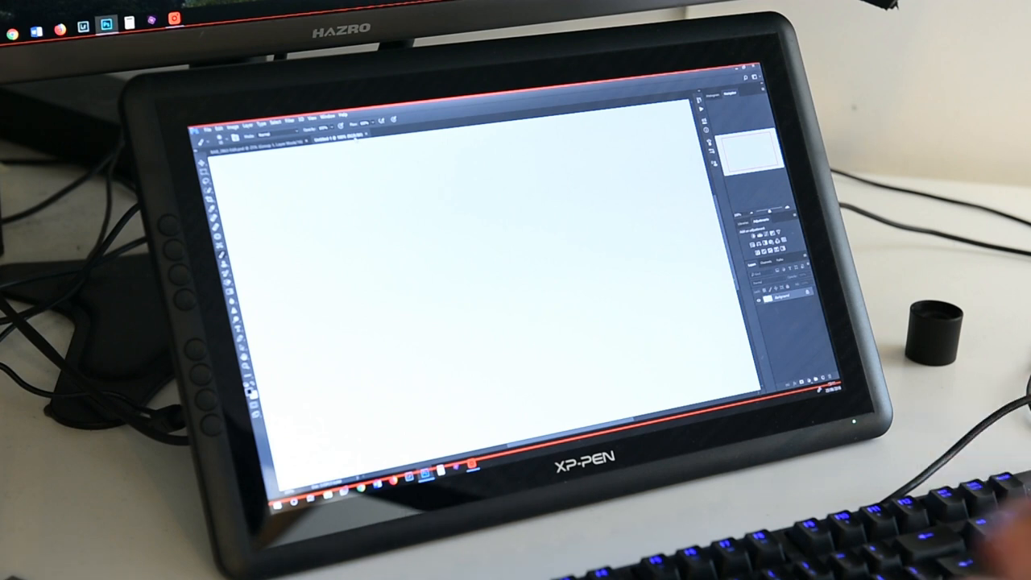
- Draw a short stroke, a long wavy stroke and a thick curved stroke to test pen pressure
{"action": "left_click_drag", "start_coordinate": [306, 196], "coordinate": [418, 206]}
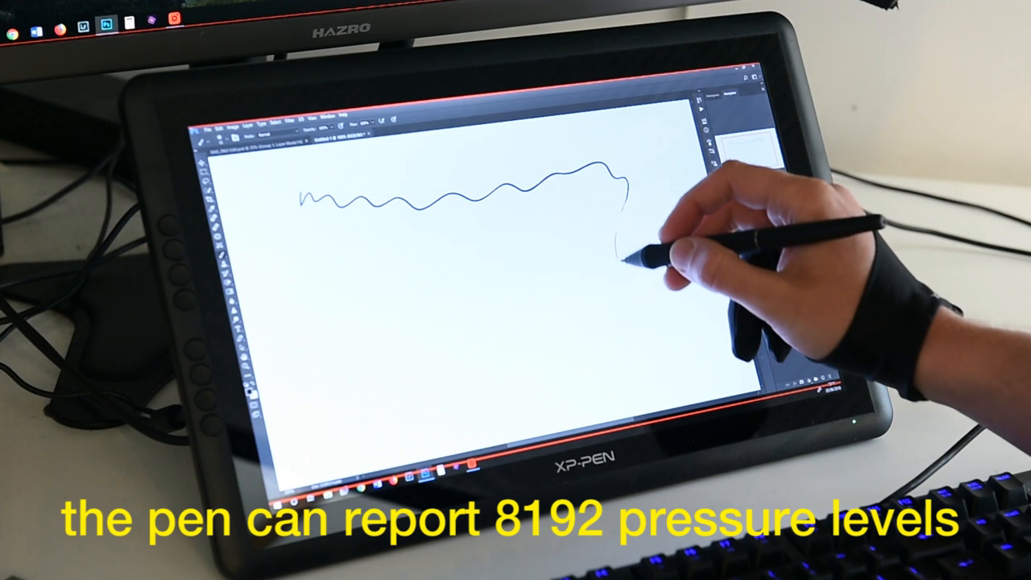
{"action": "left_click_drag", "start_coordinate": [628, 250], "coordinate": [652, 273]}
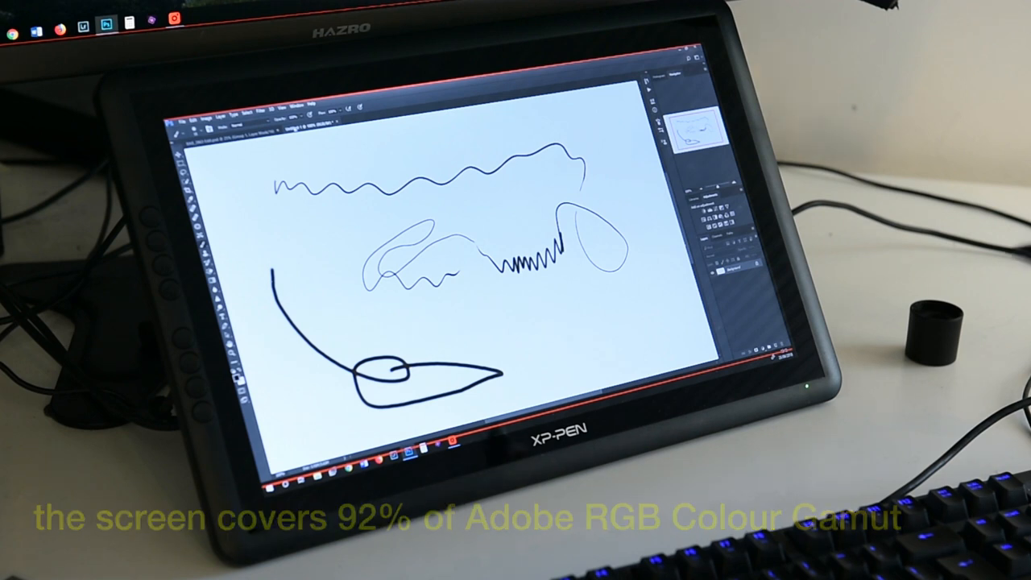
{"action": "left_click_drag", "start_coordinate": [636, 161], "coordinate": [641, 212]}
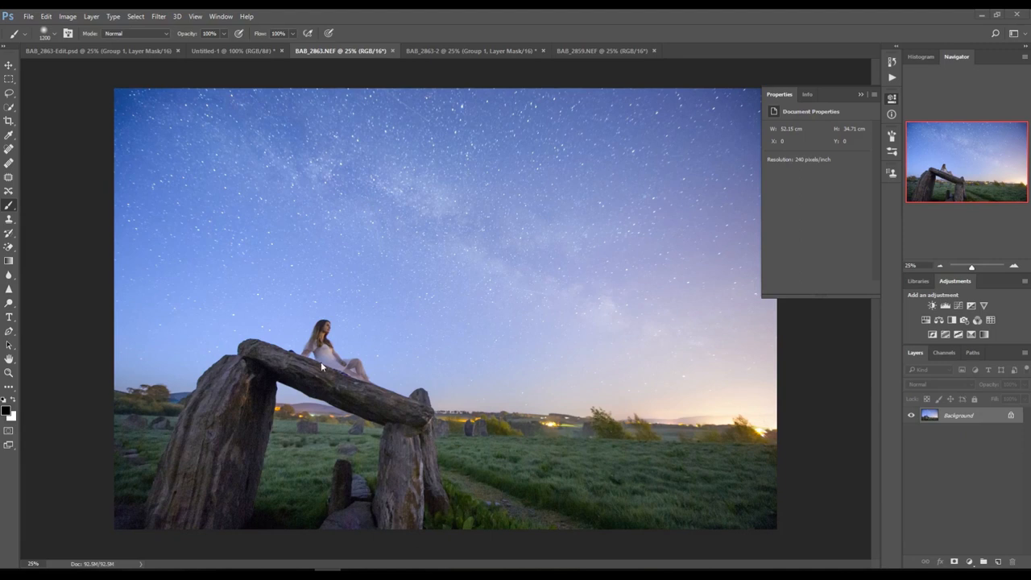
{"action": "mouse_move", "coordinate": [293, 351]}
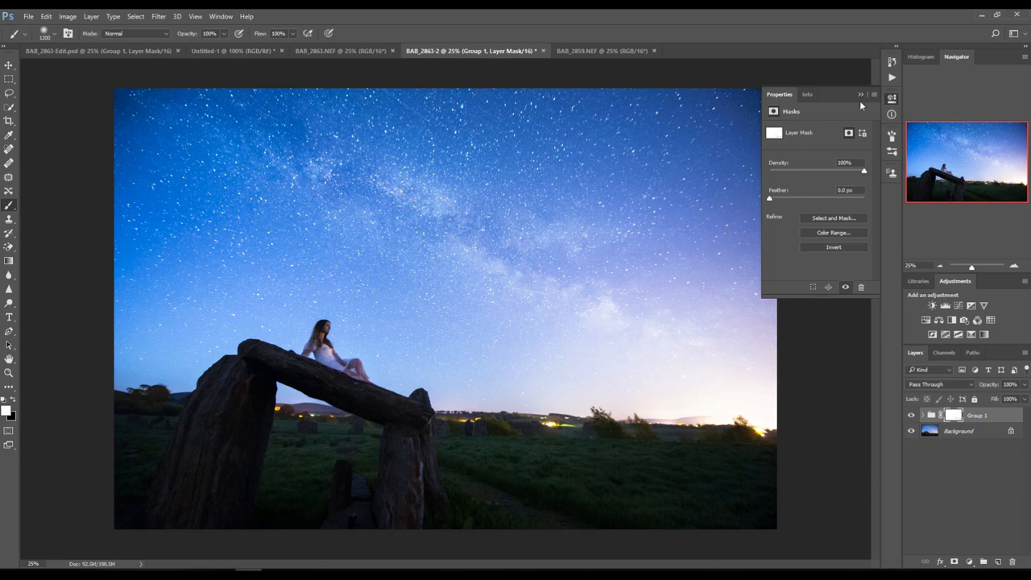
- Switch to the star-trail document showing the long ISS streak over the dolmen
{"action": "left_click", "coordinate": [599, 50]}
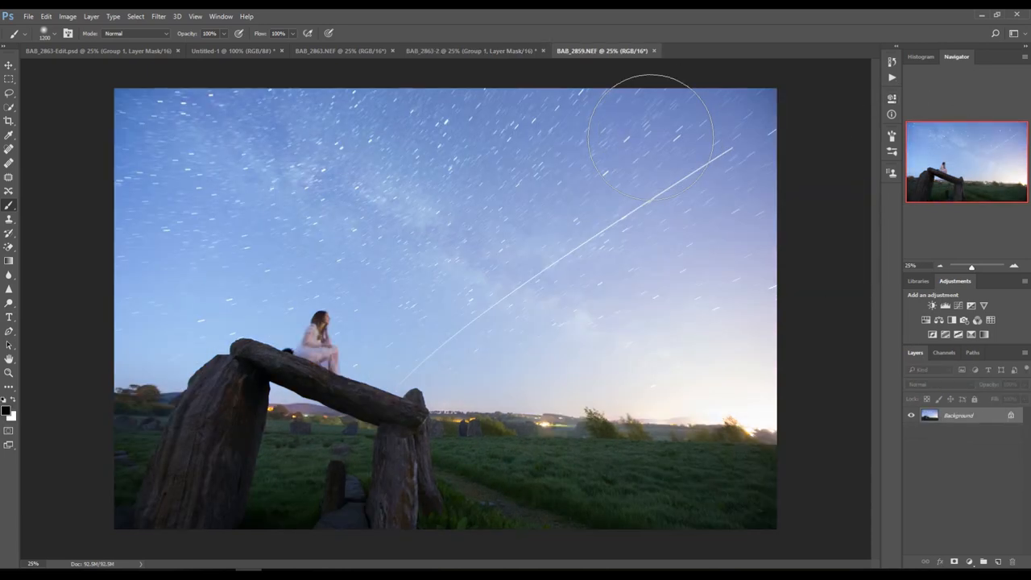
{"action": "mouse_move", "coordinate": [683, 280]}
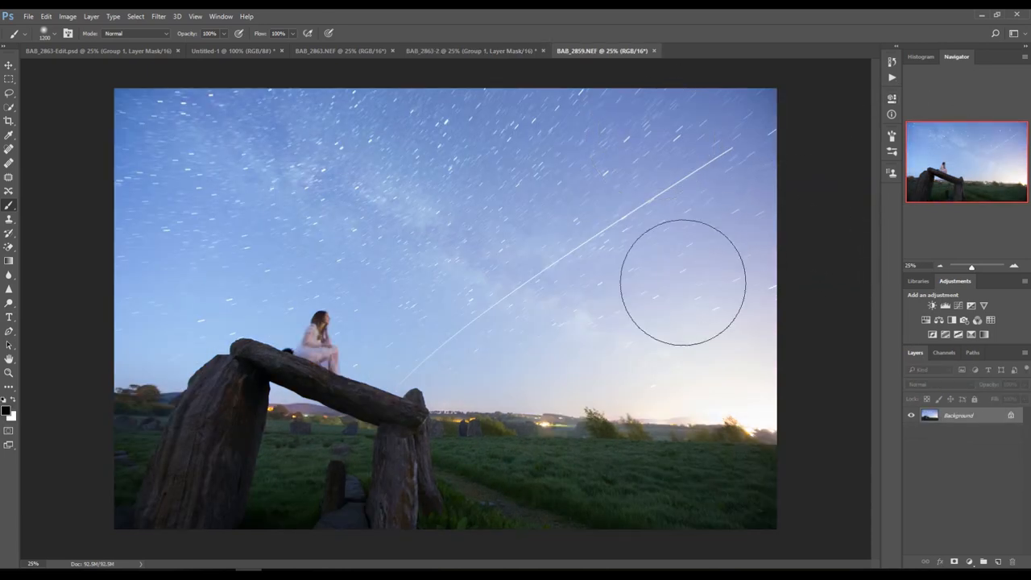
{"action": "mouse_move", "coordinate": [502, 426]}
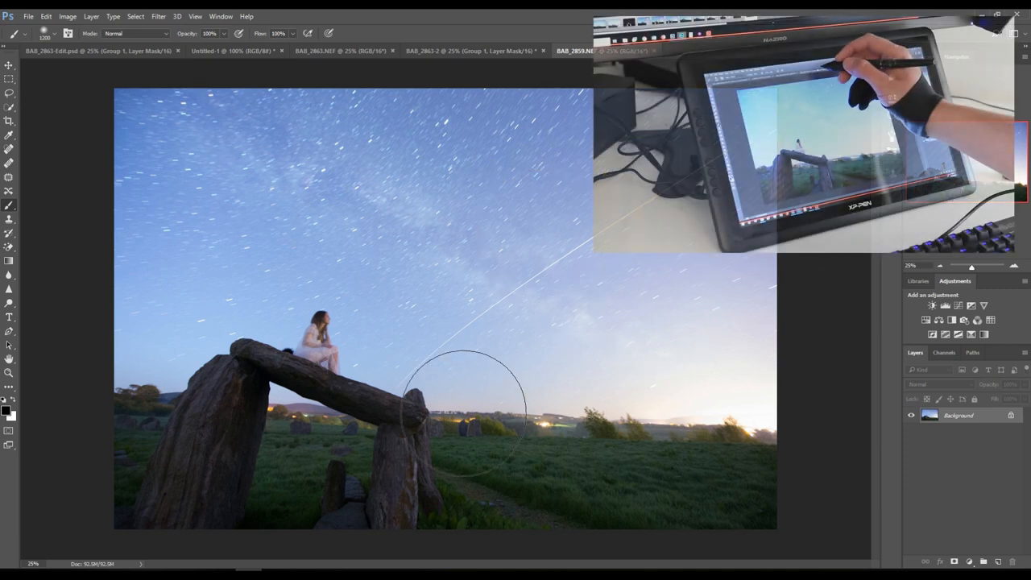
- Switch to the original dolmen photo, then to the composite with the darkened foreground
{"action": "left_click", "coordinate": [470, 50]}
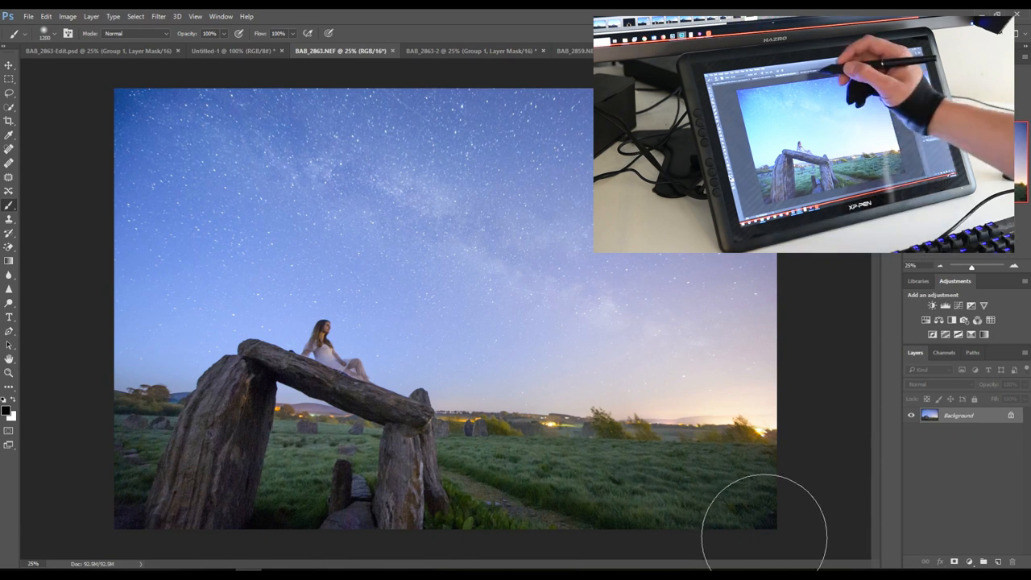
{"action": "left_click", "coordinate": [470, 50]}
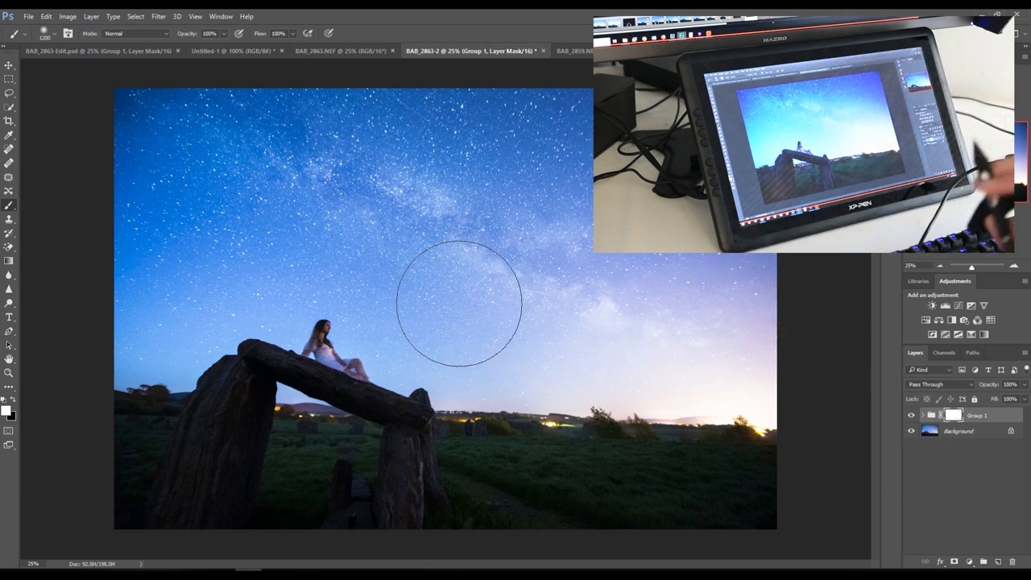
{"action": "mouse_move", "coordinate": [701, 411]}
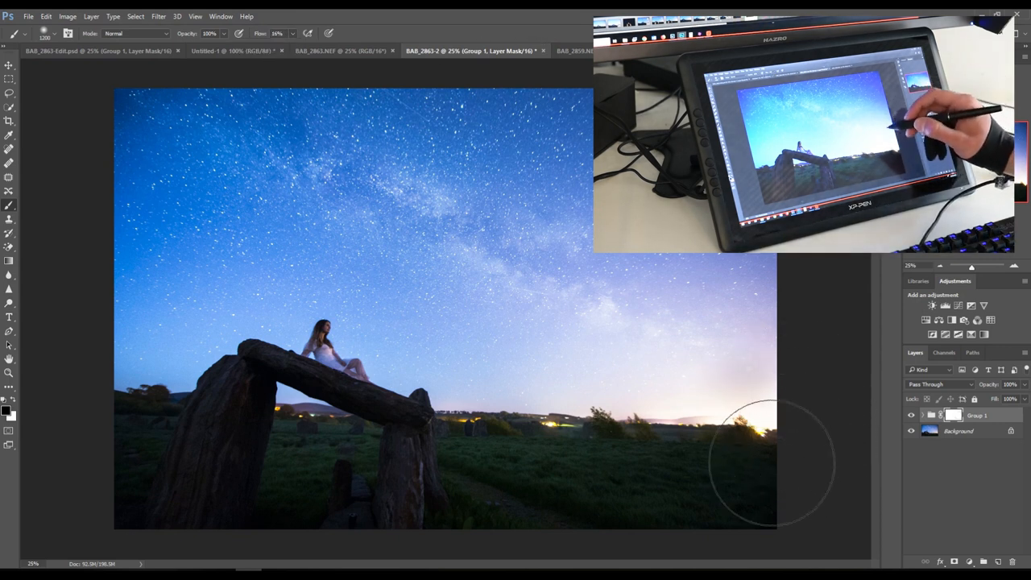
{"action": "mouse_move", "coordinate": [709, 367]}
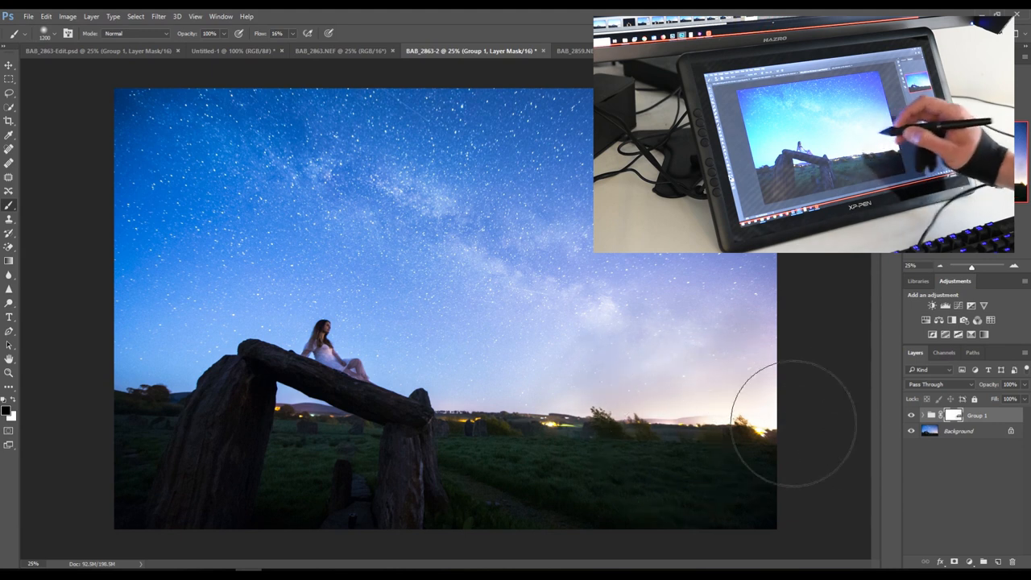
{"action": "mouse_move", "coordinate": [696, 367]}
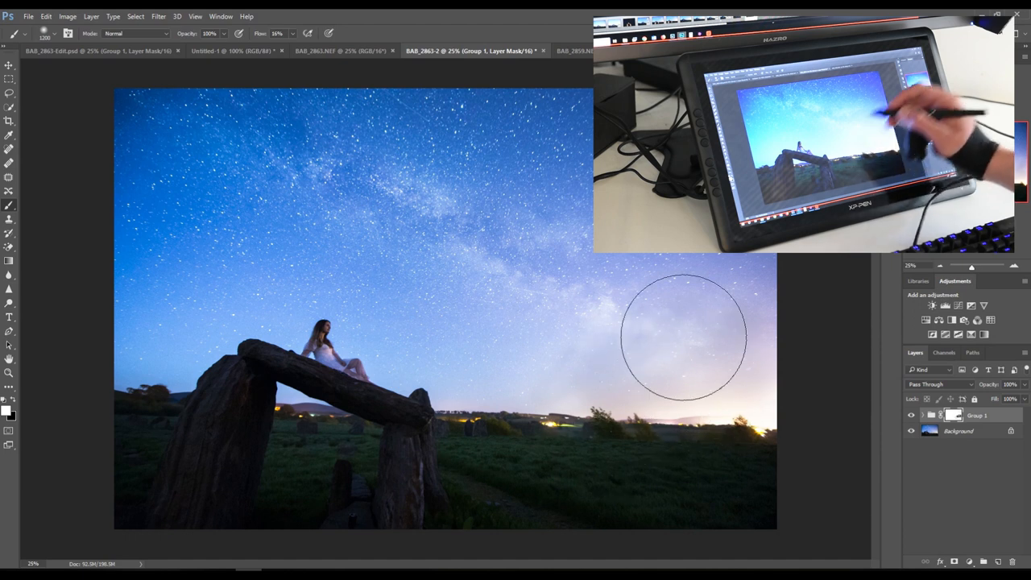
{"action": "mouse_move", "coordinate": [779, 328]}
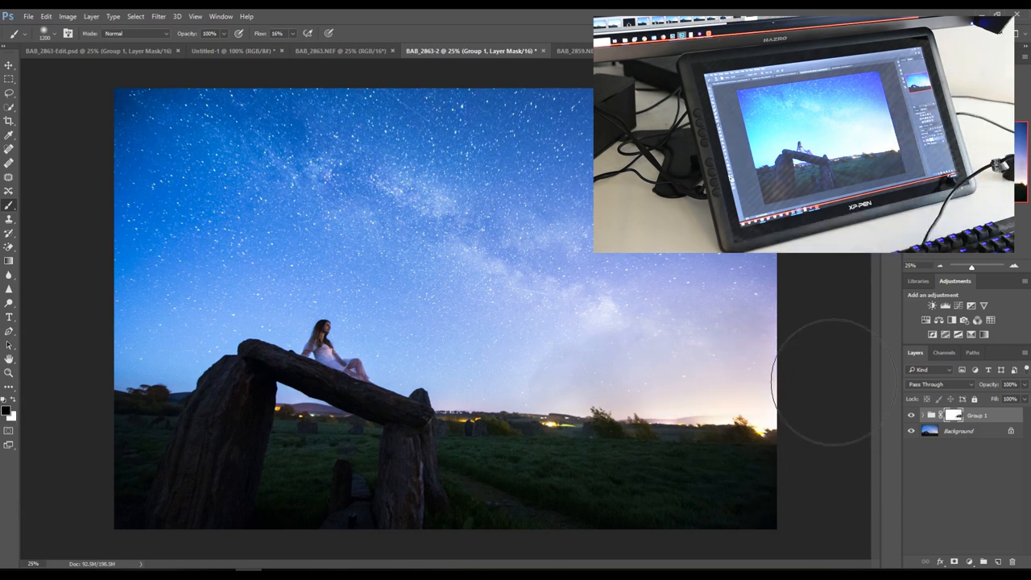
{"action": "right_click", "coordinate": [953, 415]}
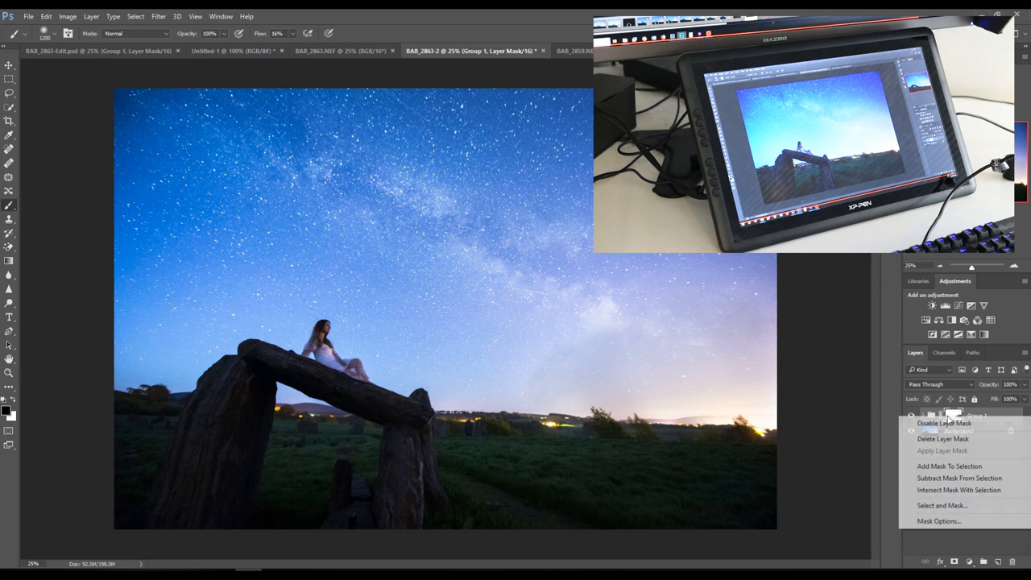
{"action": "left_click", "coordinate": [944, 422]}
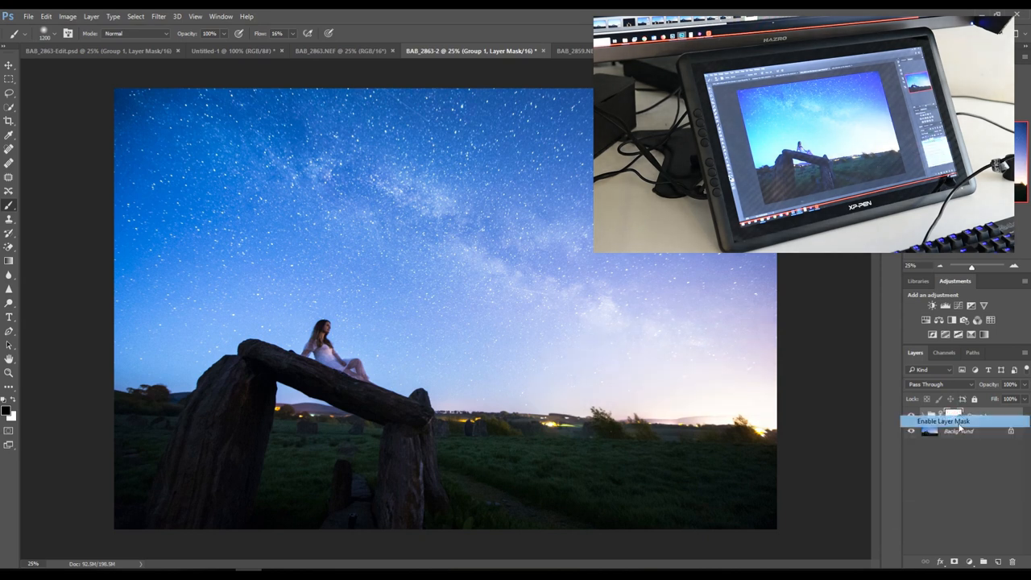
{"action": "left_click", "coordinate": [954, 416]}
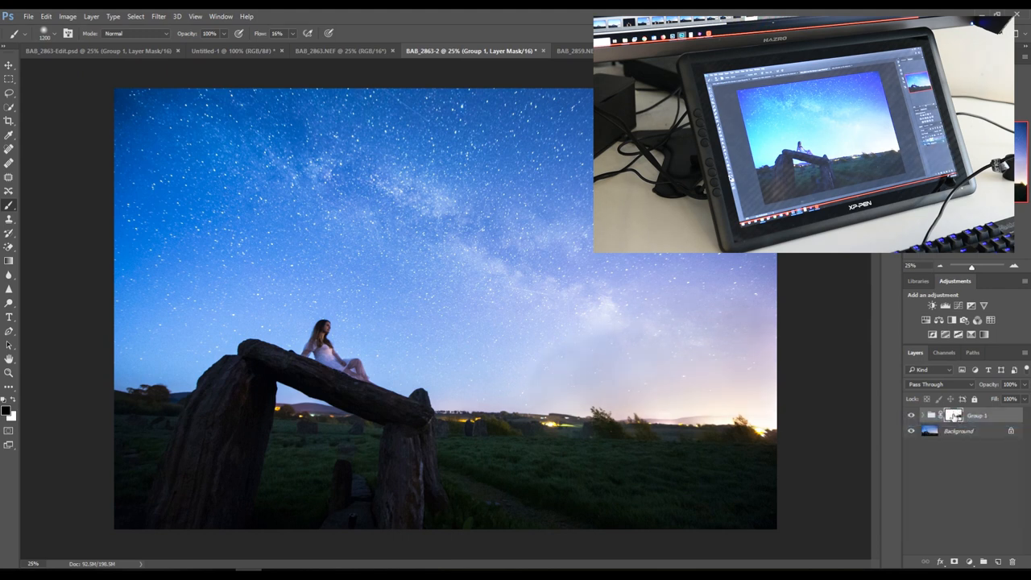
{"action": "right_click", "coordinate": [953, 416]}
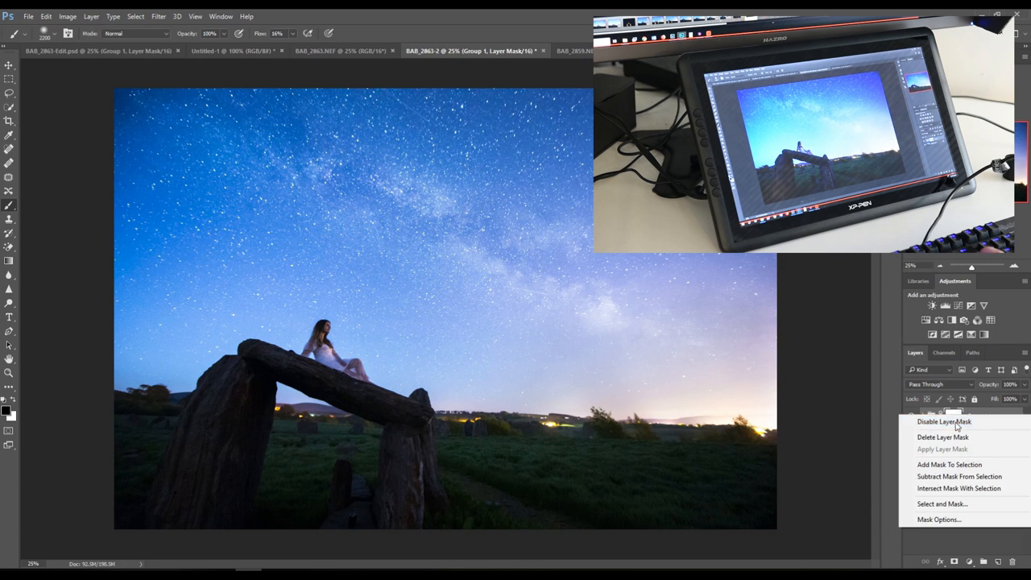
{"action": "left_click", "coordinate": [943, 437]}
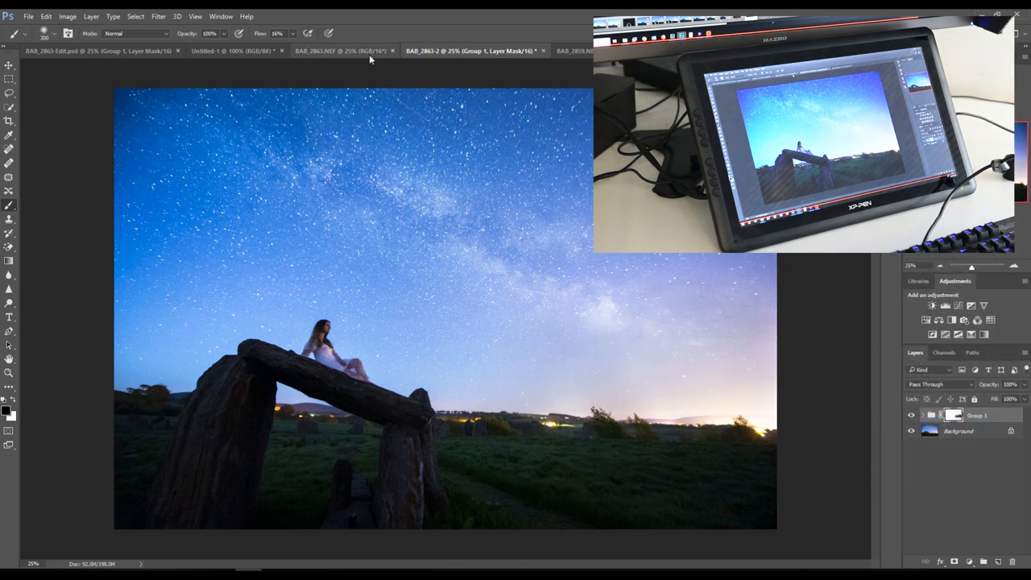
- View the brighter NEF exposure, then return to the composite document
{"action": "left_click", "coordinate": [344, 50]}
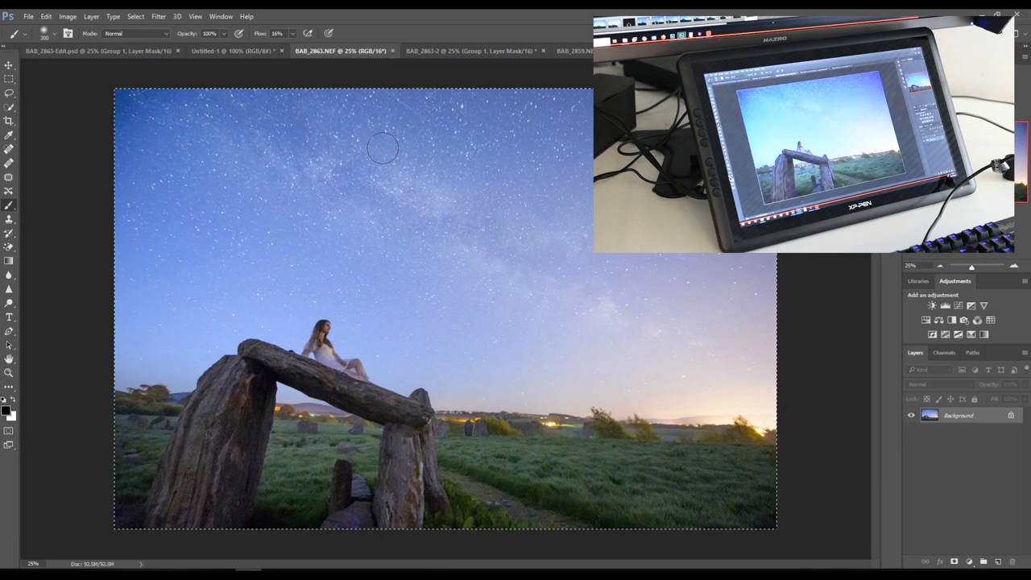
{"action": "left_click", "coordinate": [470, 50]}
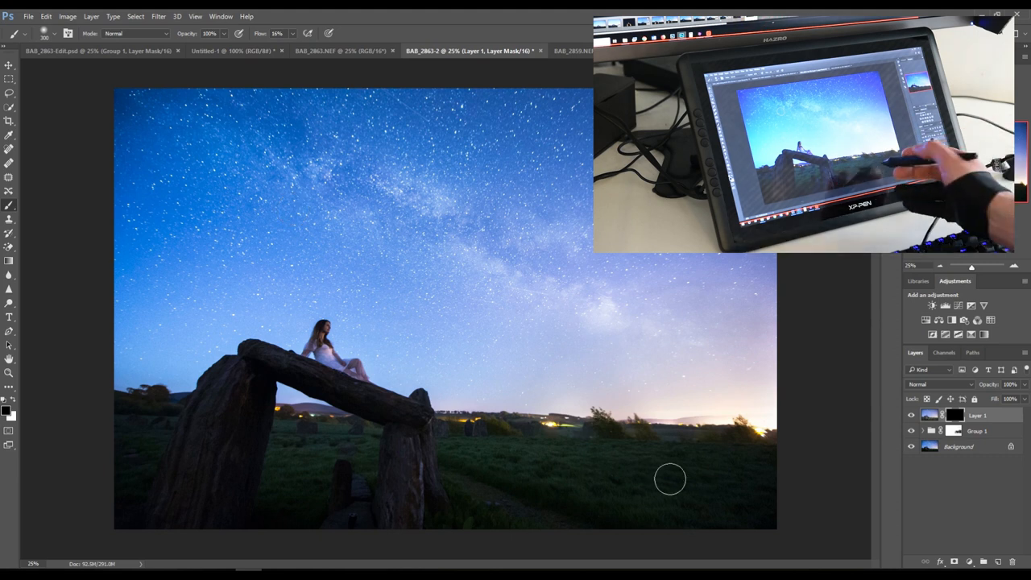
{"action": "mouse_move", "coordinate": [770, 551]}
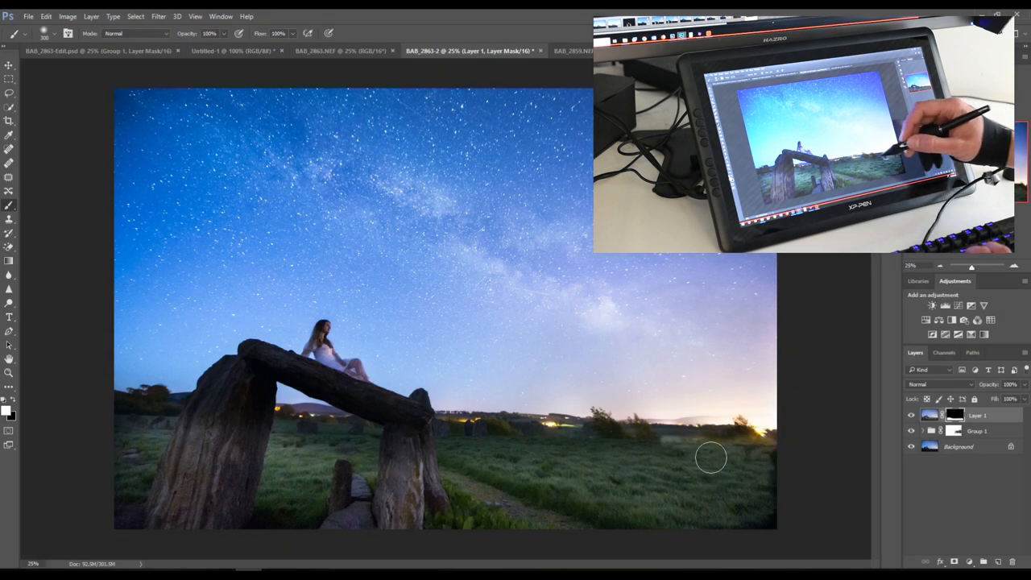
{"action": "mouse_move", "coordinate": [747, 451]}
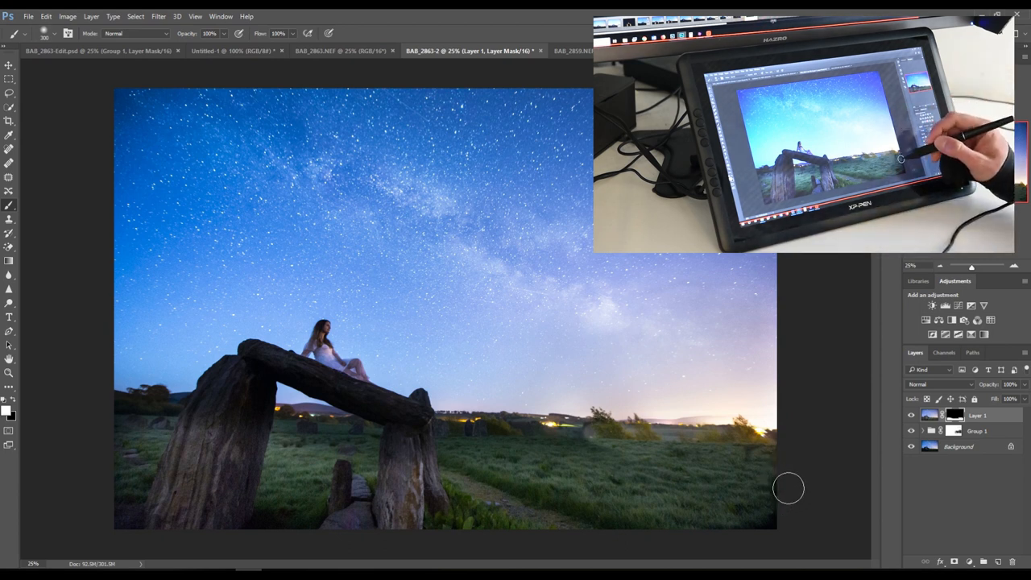
{"action": "mouse_move", "coordinate": [767, 467]}
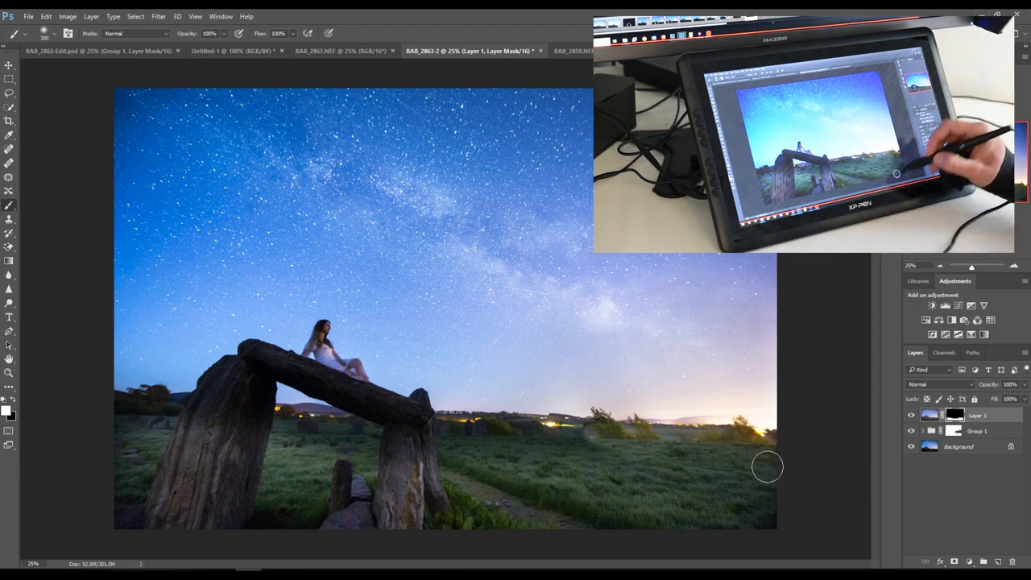
{"action": "mouse_move", "coordinate": [557, 516]}
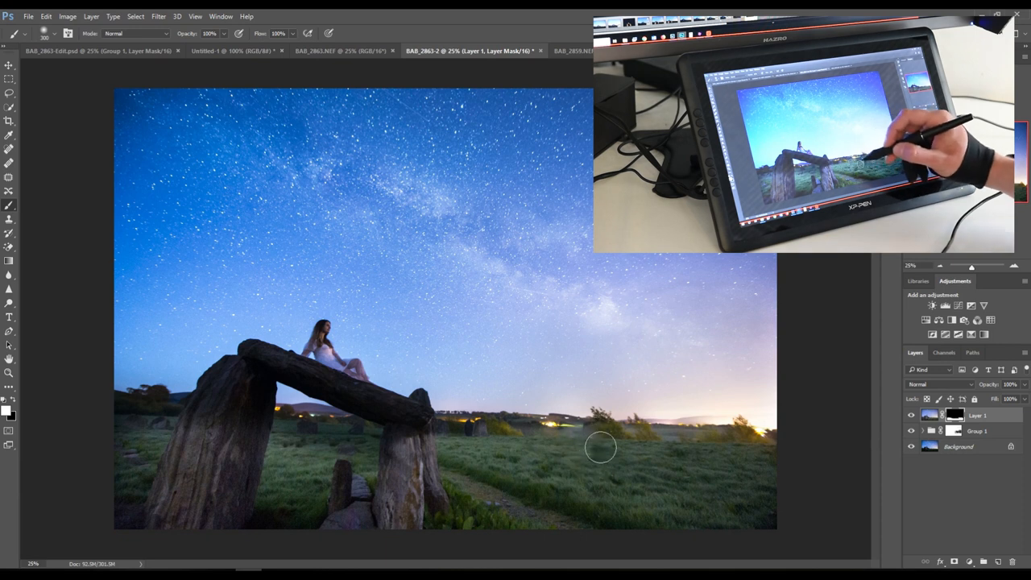
{"action": "mouse_move", "coordinate": [518, 451]}
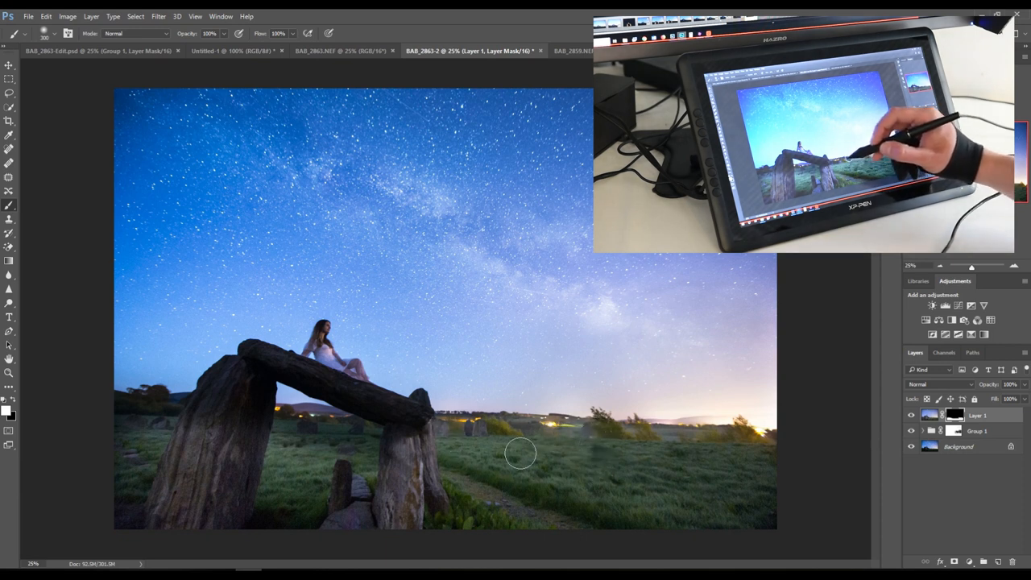
{"action": "mouse_move", "coordinate": [638, 464]}
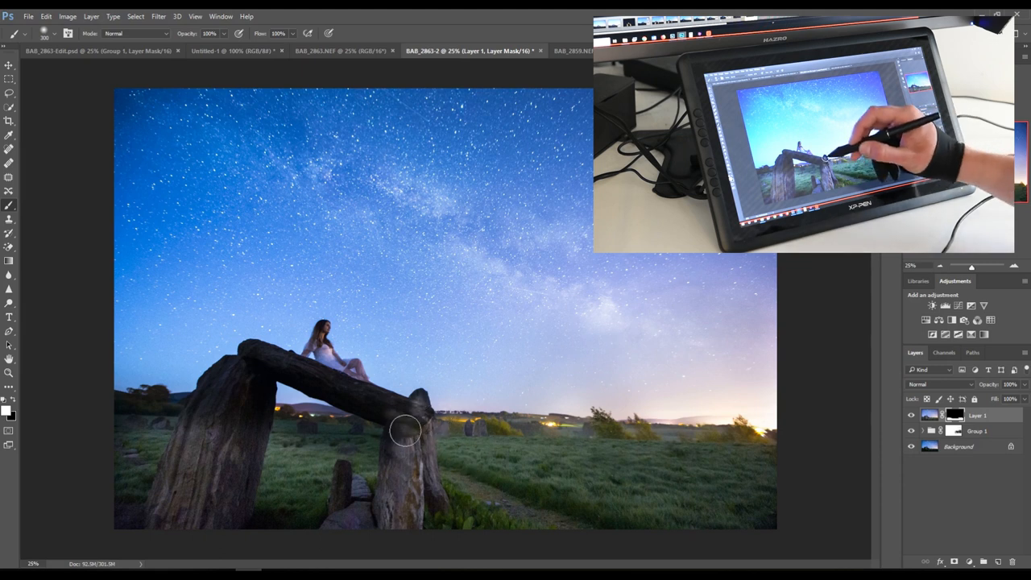
{"action": "mouse_move", "coordinate": [245, 376]}
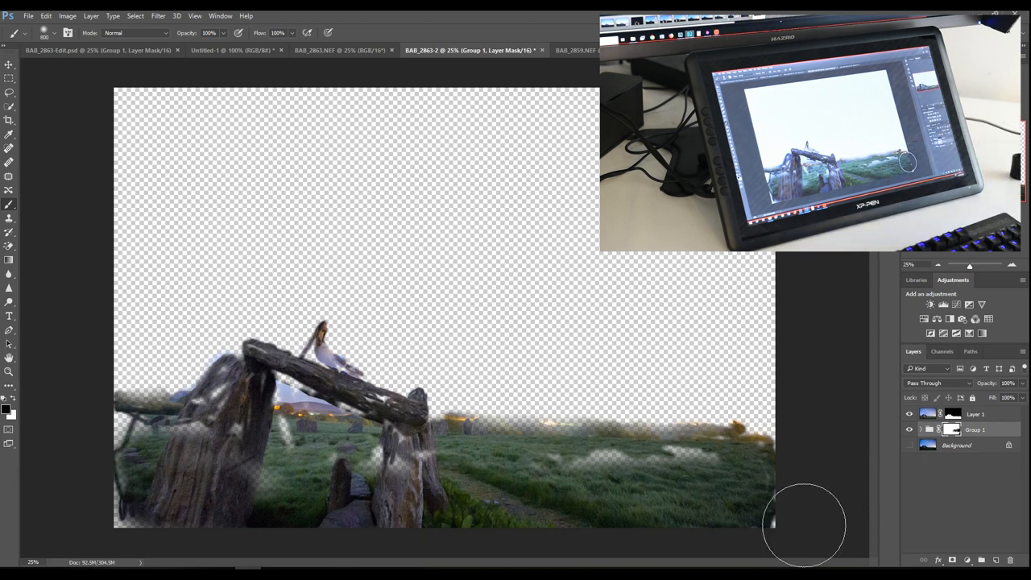
- Show Layer 1 alone and brush its mask to tidy the bright foreground edge over the grass
{"action": "left_click", "coordinate": [976, 412]}
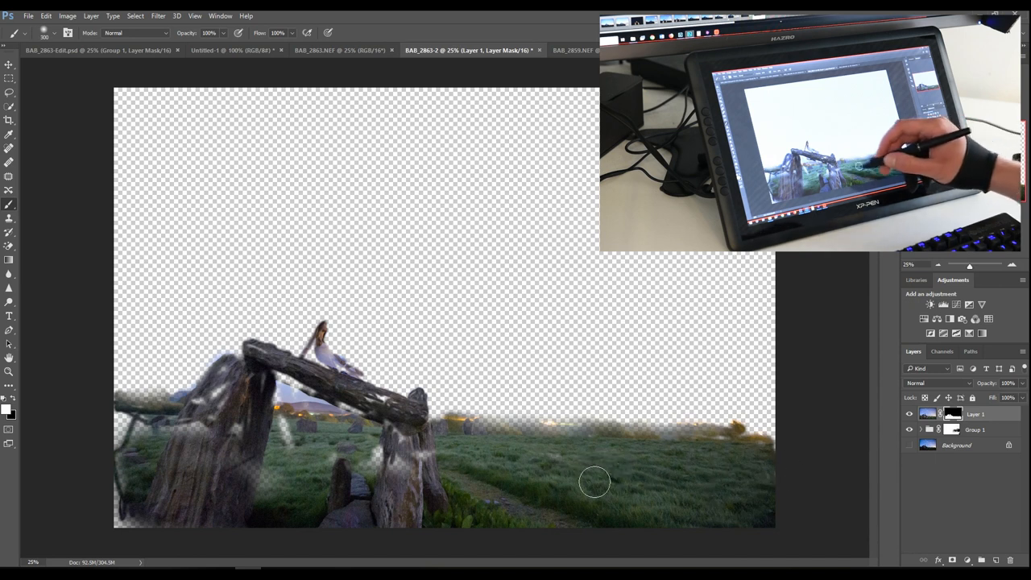
{"action": "left_click_drag", "start_coordinate": [594, 481], "coordinate": [358, 483]}
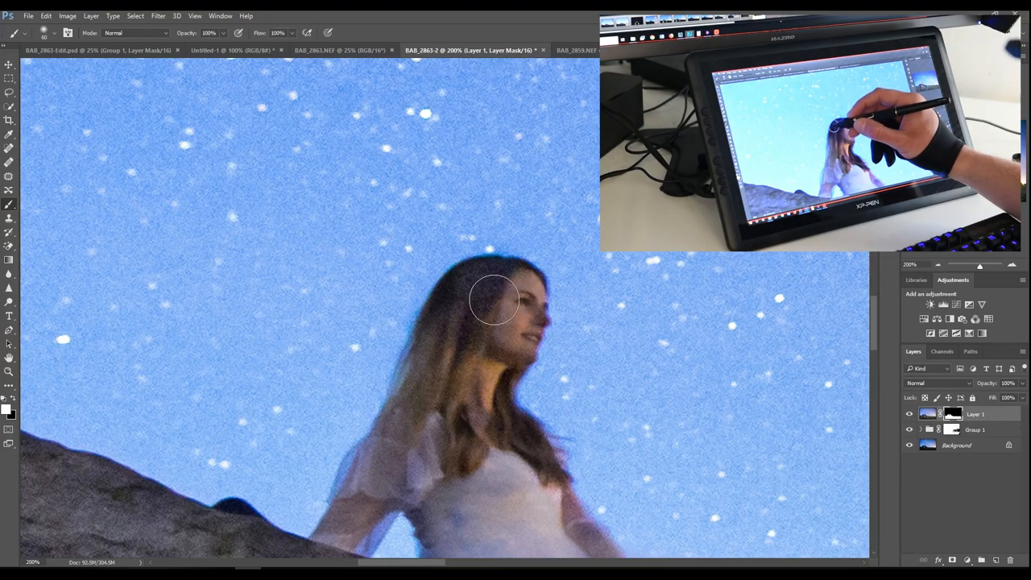
- Touch up Layer 1's mask around the woman's hair against the sky
{"action": "left_click", "coordinate": [620, 50]}
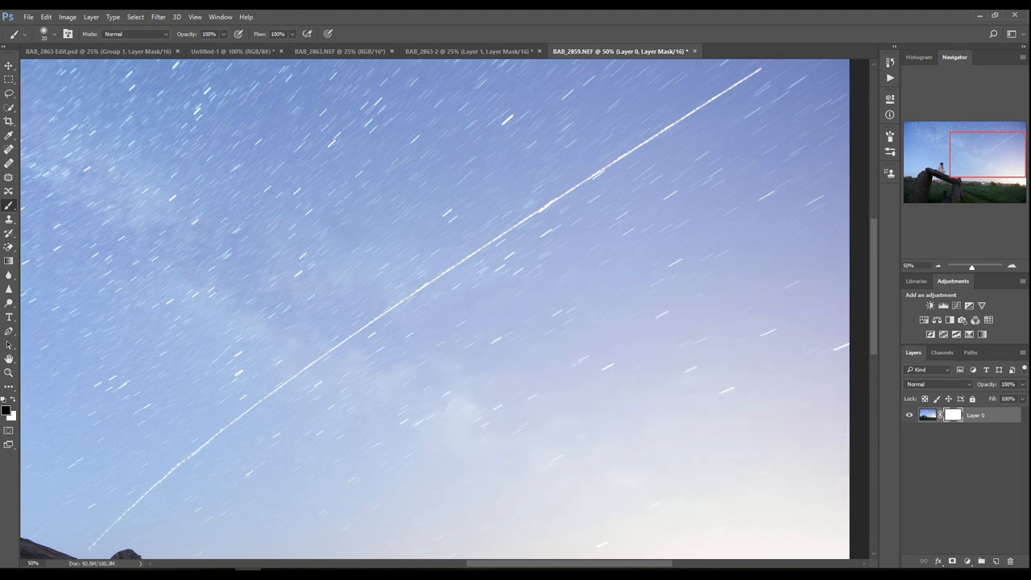
- Bring up the Layer menu commands for the ISS star-trail document
{"action": "left_click", "coordinate": [90, 16]}
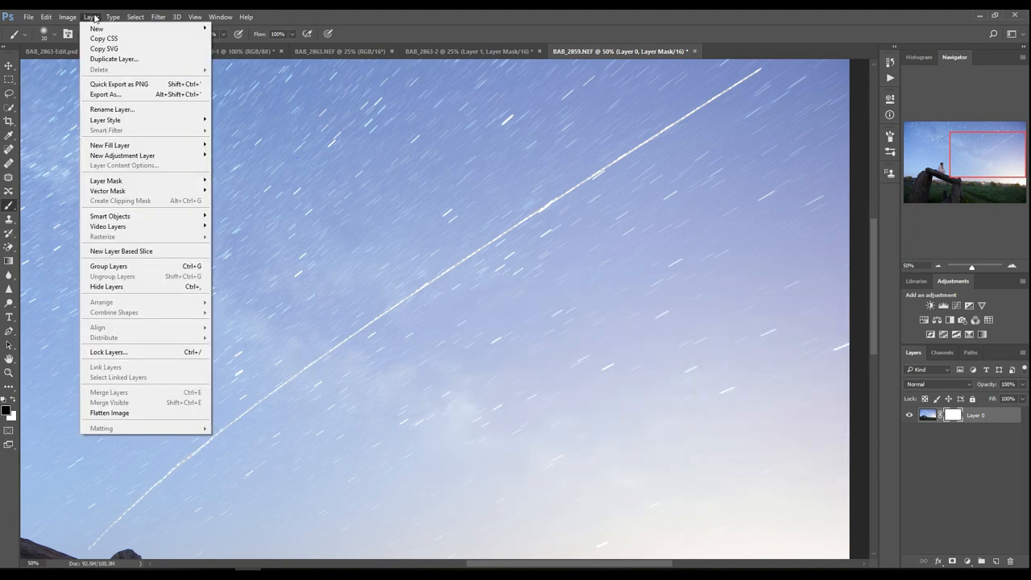
{"action": "mouse_move", "coordinate": [106, 180]}
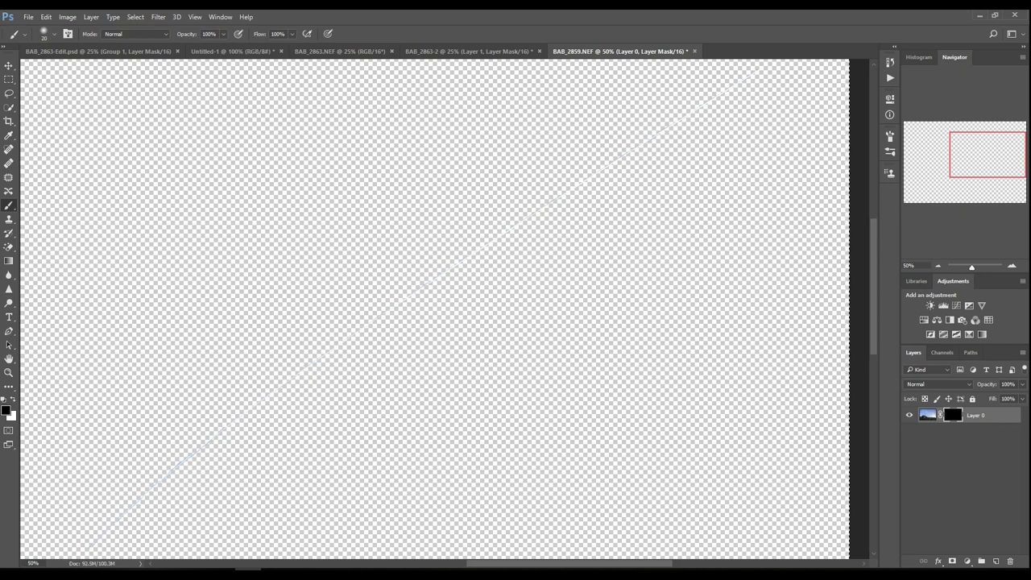
- Switch to the finished composite with the ISS trail crossing the Milky Way
{"action": "left_click", "coordinate": [459, 50]}
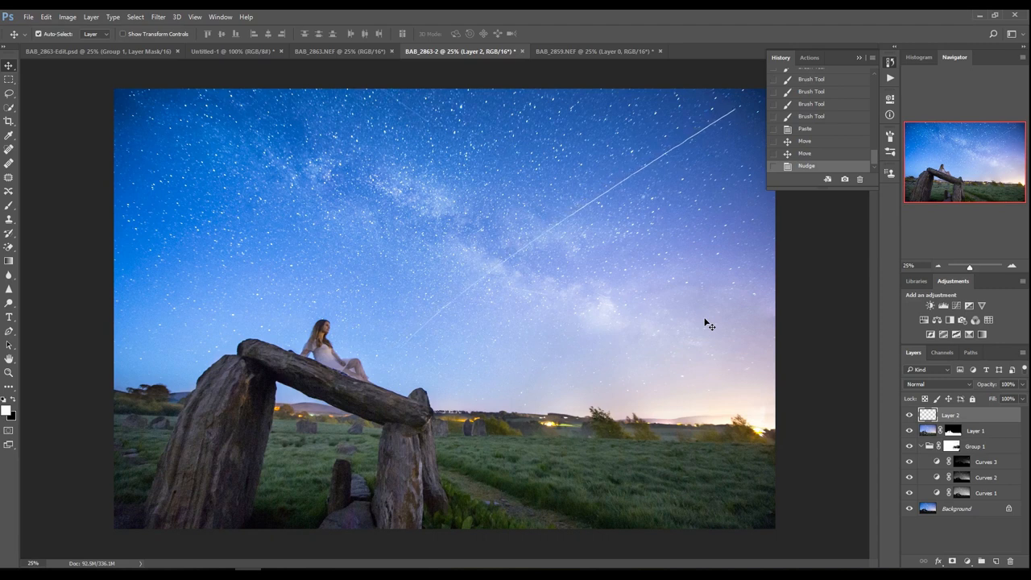
{"action": "mouse_move", "coordinate": [706, 323]}
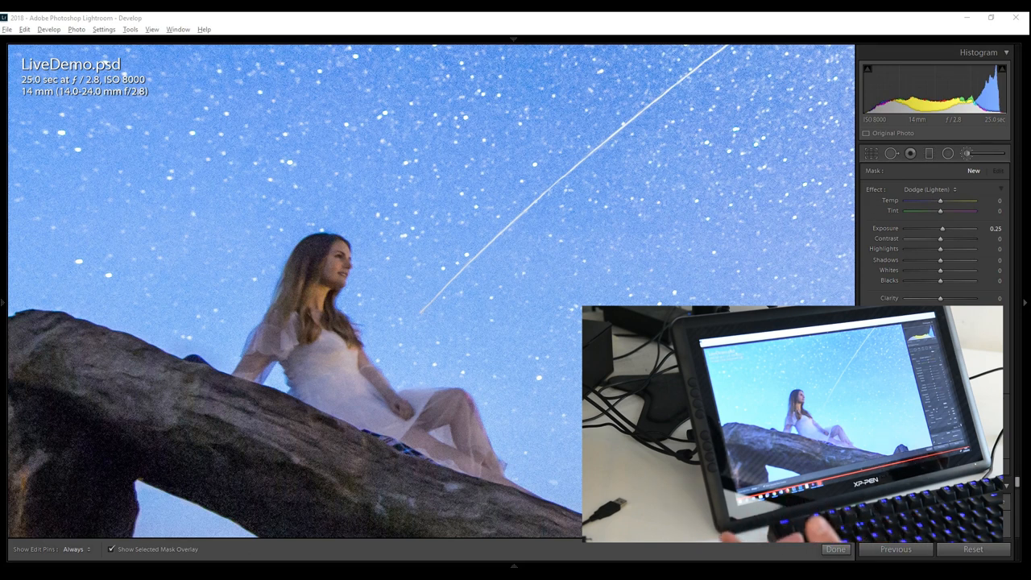
{"action": "mouse_move", "coordinate": [381, 387]}
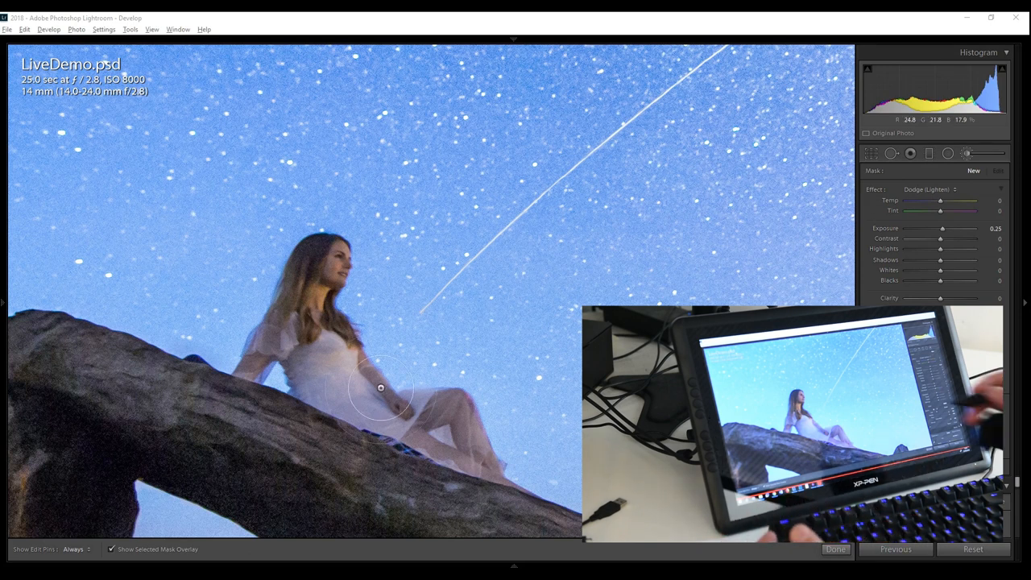
- Paint a Dodge (Lighten) adjustment brush over the woman on the dolmen
{"action": "left_click_drag", "start_coordinate": [380, 386], "coordinate": [358, 309]}
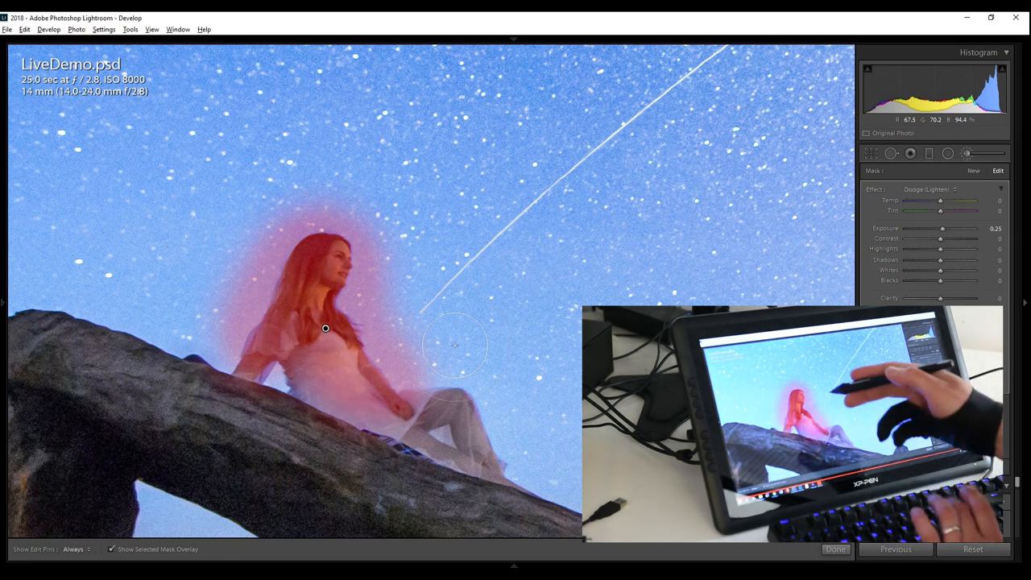
{"action": "left_click", "coordinate": [111, 548]}
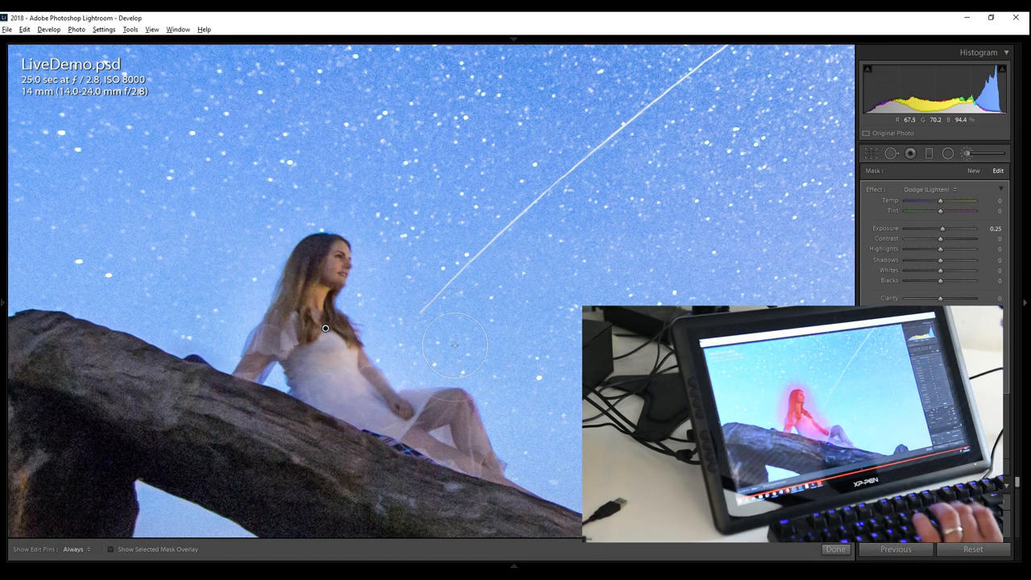
{"action": "left_click_drag", "start_coordinate": [940, 229], "coordinate": [950, 229]}
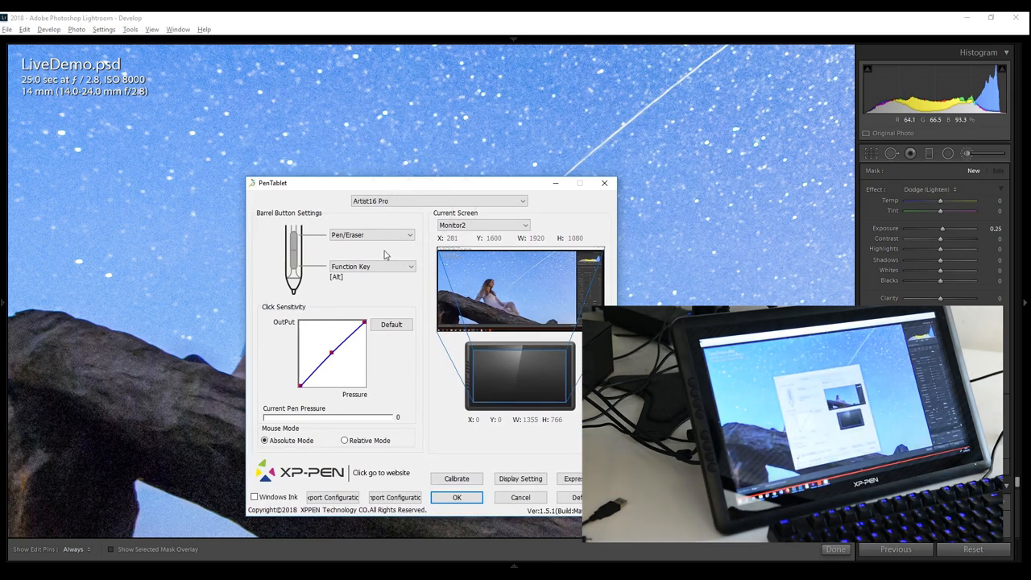
- Set the pen's barrel button to Function Key with a Ctrl shortcut and apply the settings
{"action": "left_click", "coordinate": [371, 236]}
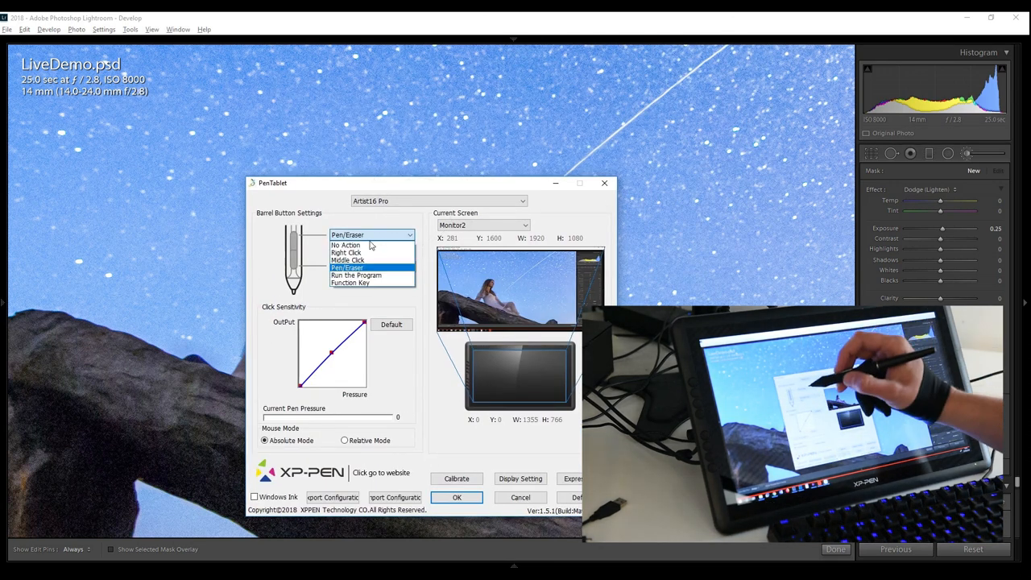
{"action": "left_click", "coordinate": [350, 283]}
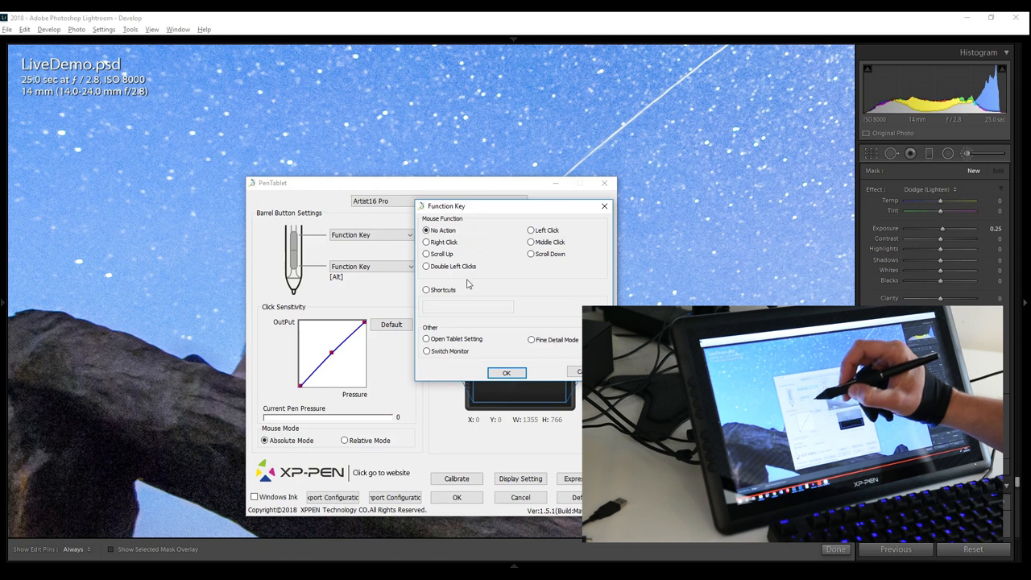
{"action": "left_click", "coordinate": [425, 290]}
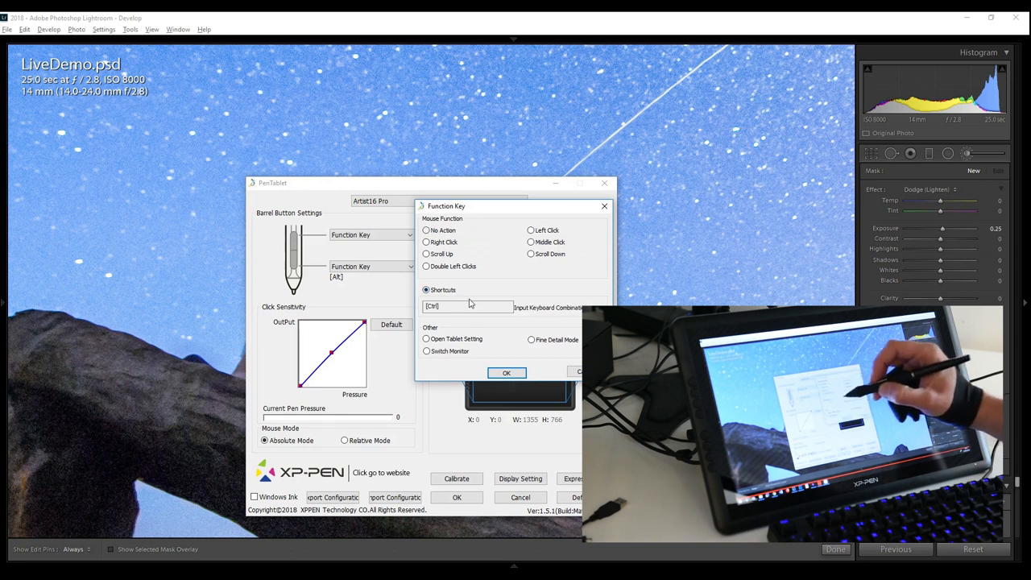
{"action": "left_click", "coordinate": [506, 372]}
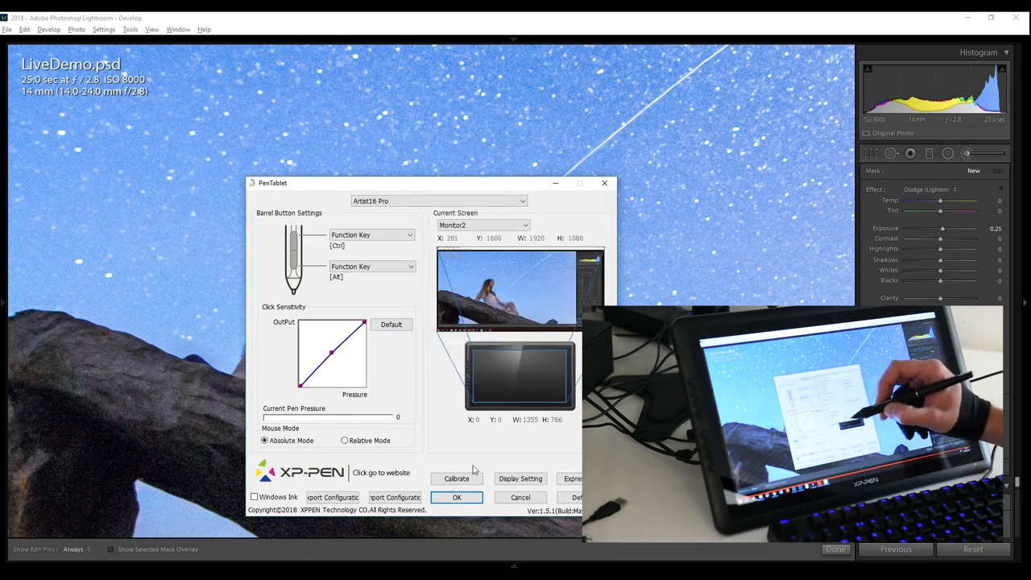
{"action": "left_click", "coordinate": [458, 496]}
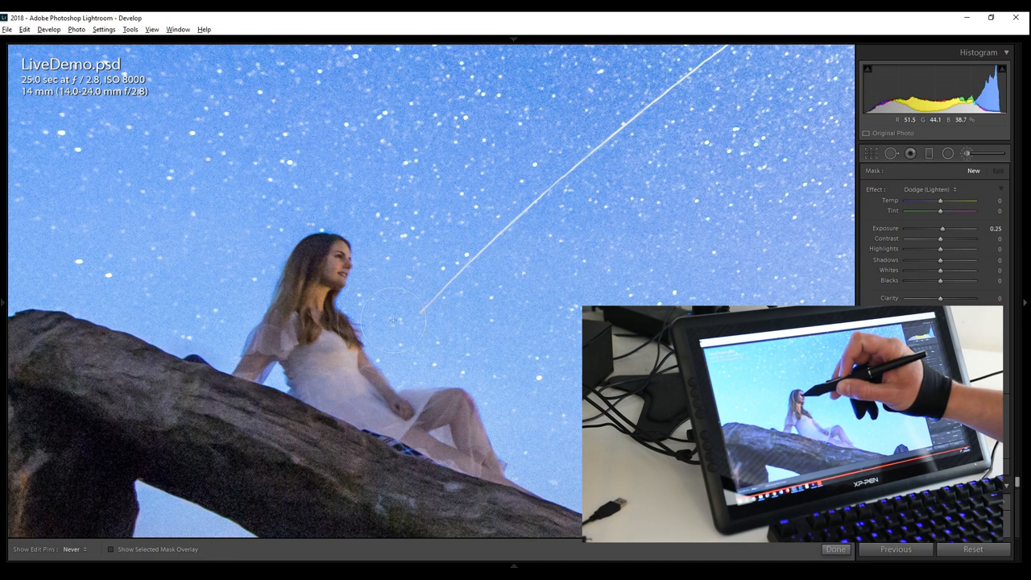
- Brush more brightening onto the woman and shift the dodge adjustment's colour temperature
{"action": "left_click_drag", "start_coordinate": [395, 322], "coordinate": [337, 264]}
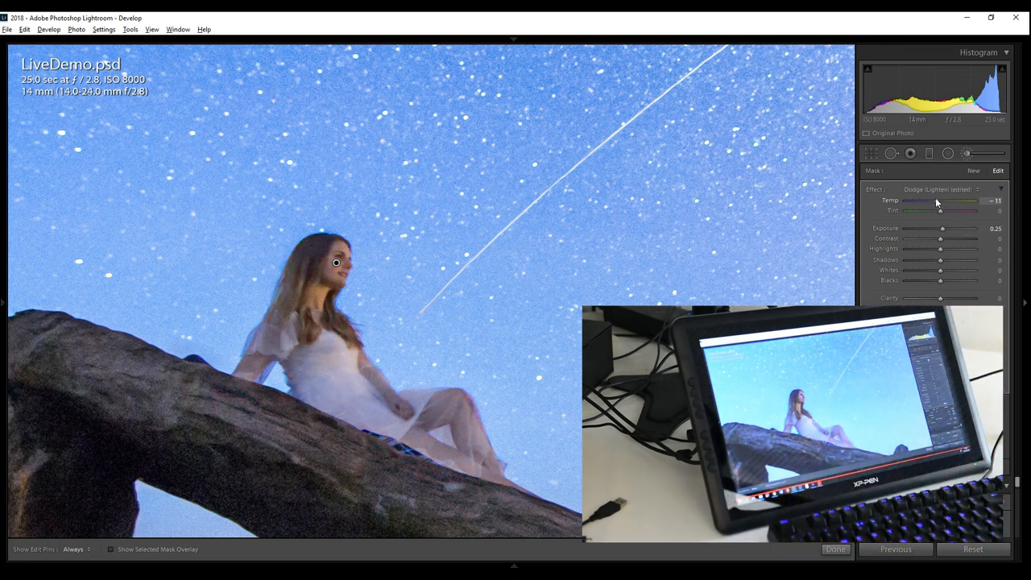
{"action": "left_click_drag", "start_coordinate": [941, 228], "coordinate": [953, 229]}
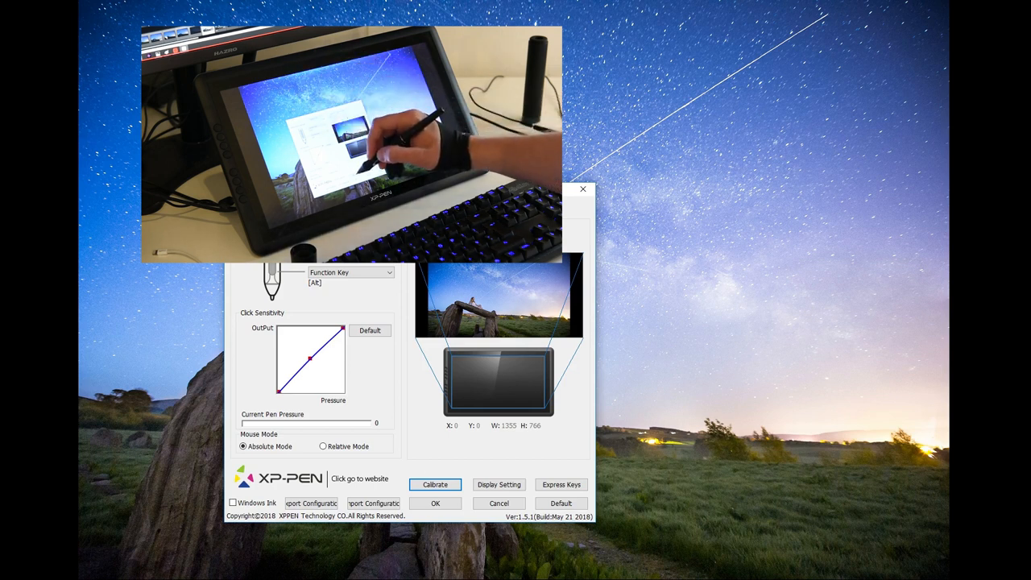
- Start the pen-display calibration from the XP-Pen PenTablet settings
{"action": "left_click", "coordinate": [435, 483]}
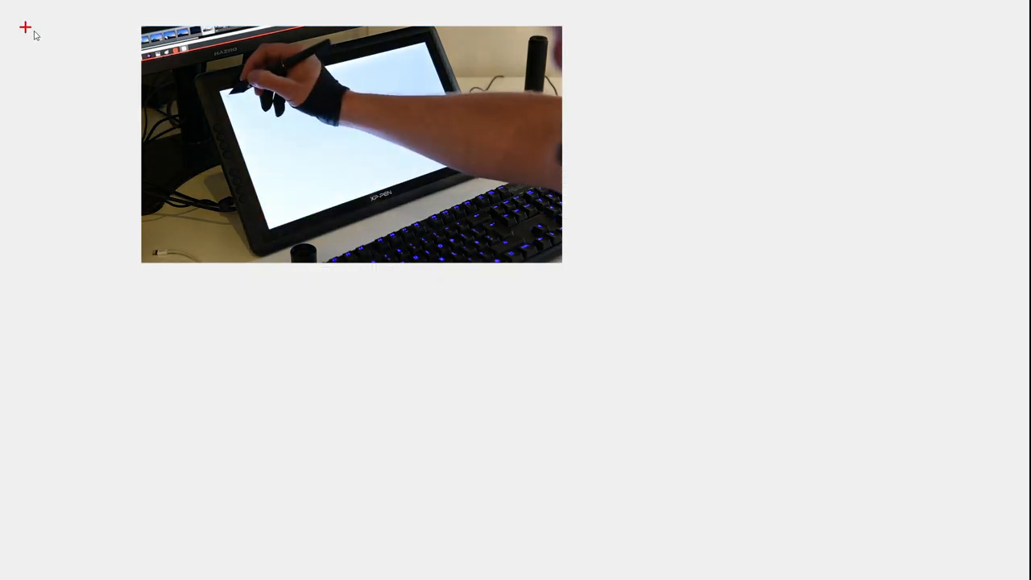